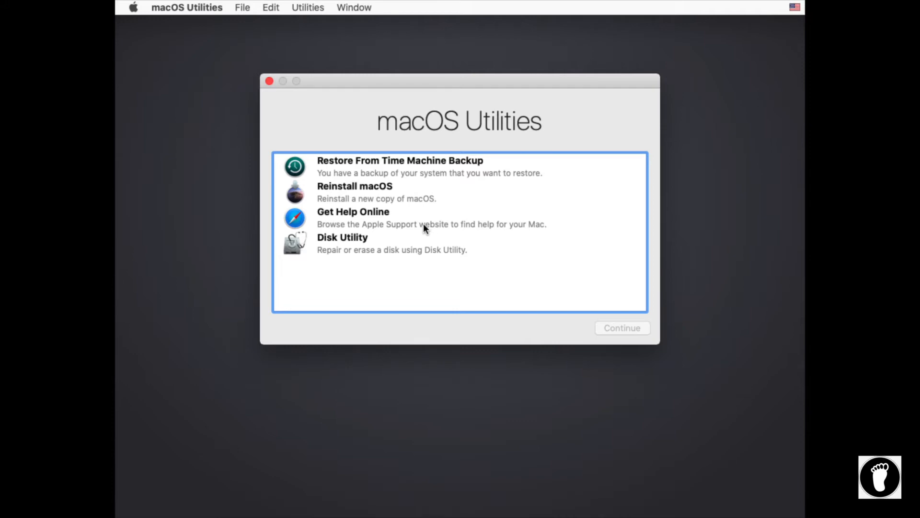
pyautogui.moveTo(359, 245)
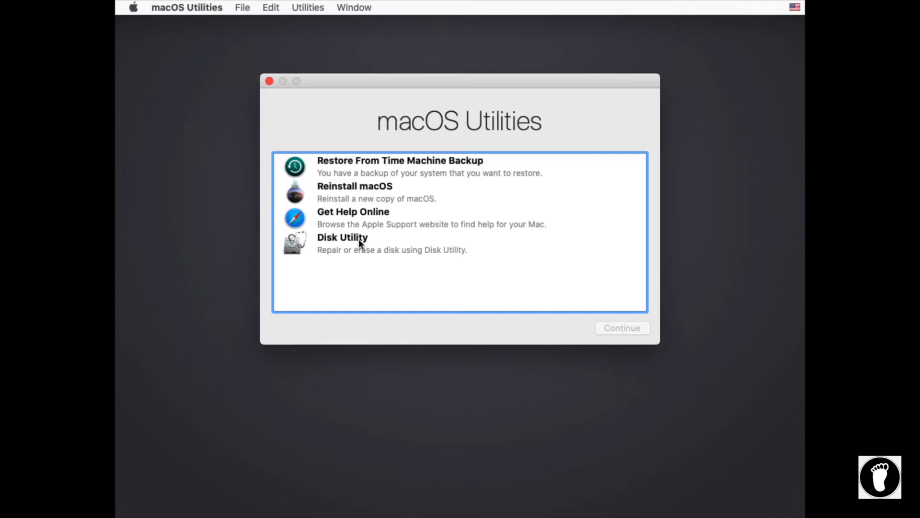
pyautogui.moveTo(360, 199)
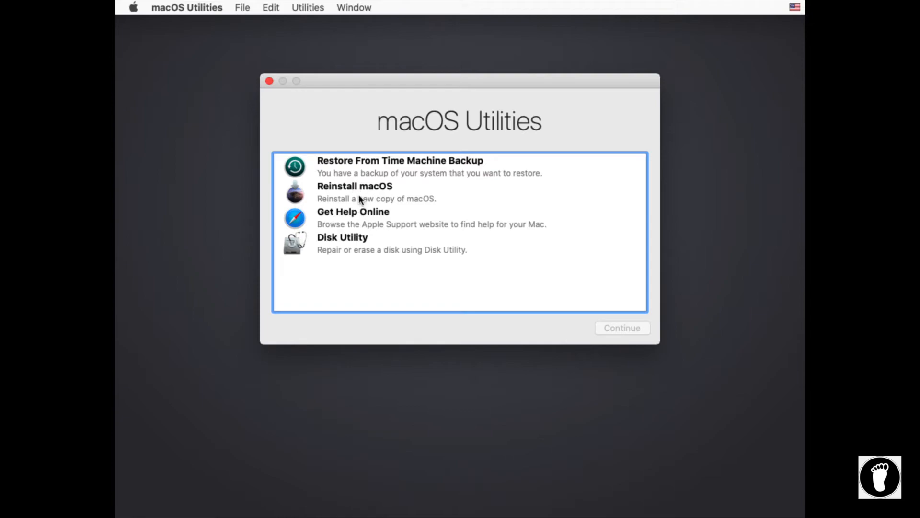
pyautogui.moveTo(349, 194)
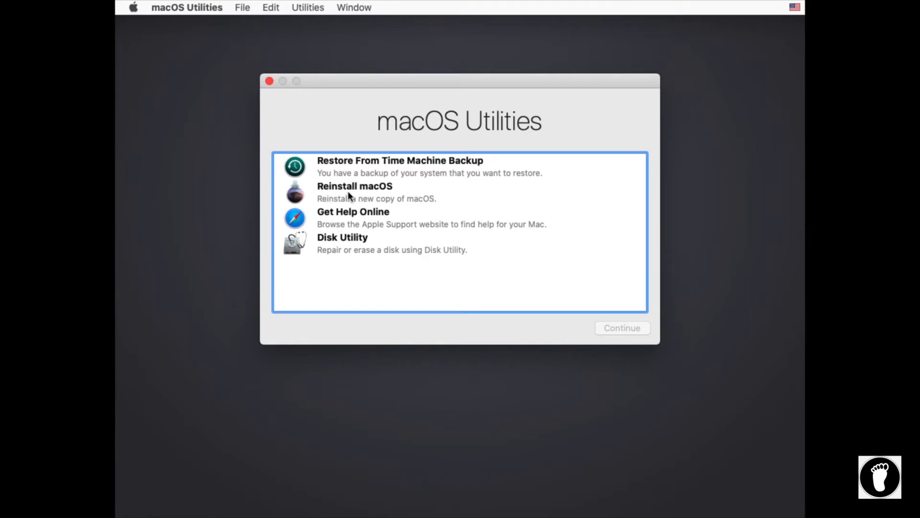
pyautogui.moveTo(357, 197)
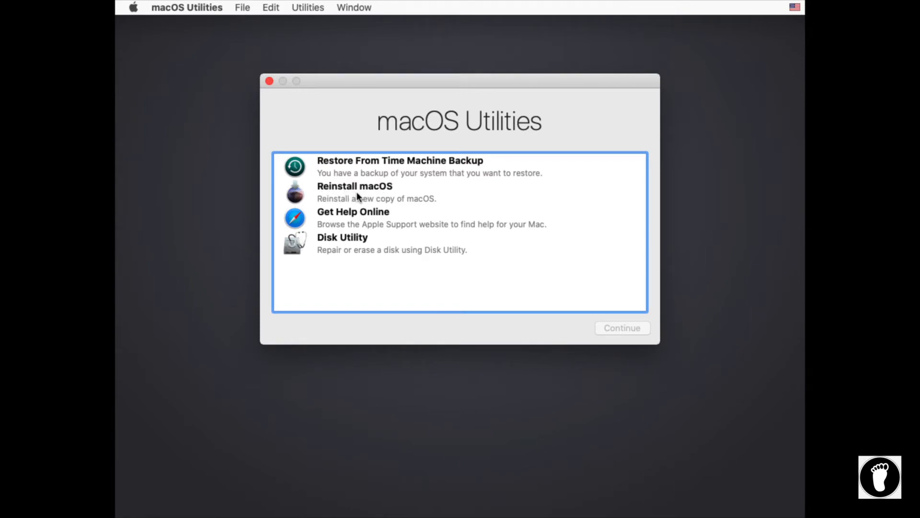
pyautogui.moveTo(451, 186)
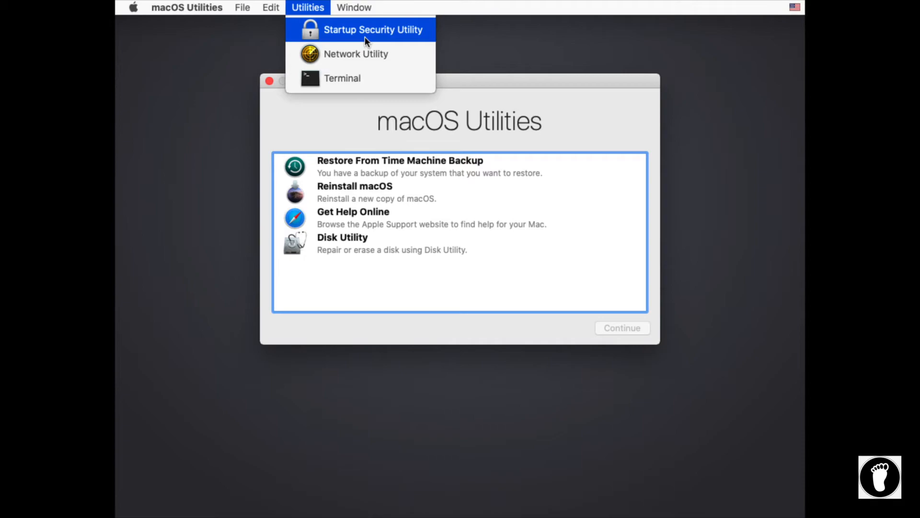
# Step: Launch Terminal from the Utilities menu to get a root bash prompt
pyautogui.click(342, 78)
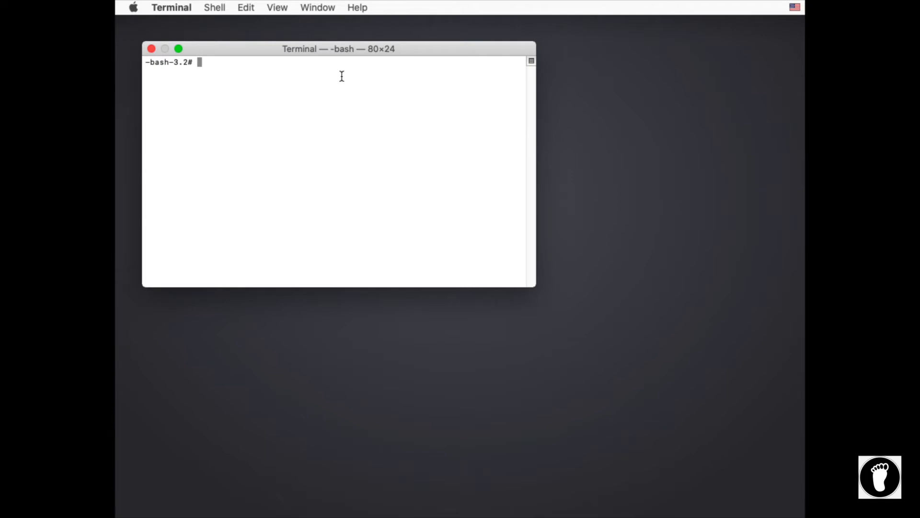
# Step: Run csrutil with no arguments to print its usage listing clear, disable, enable, status and netboot
pyautogui.write('csrutil')
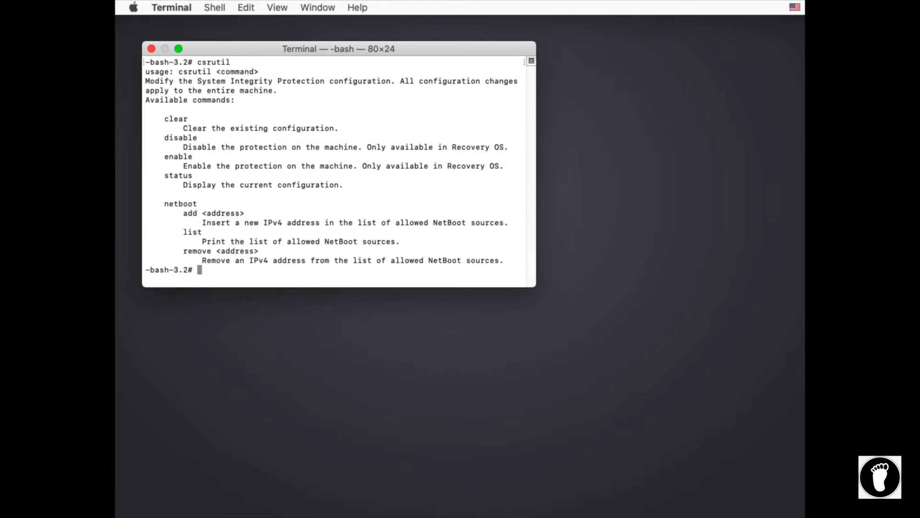
pyautogui.moveTo(295, 7)
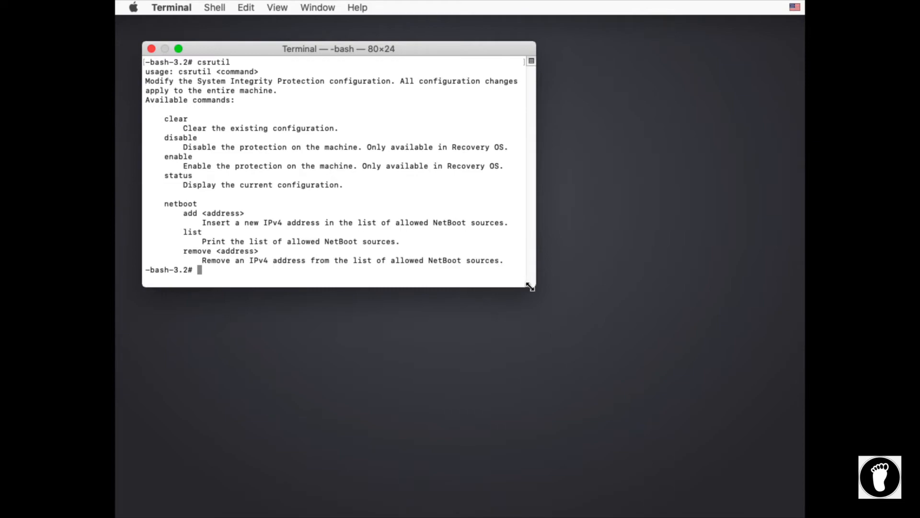
# Step: Enlarge the Terminal window and enter 'csrutil disable' at the prompt without running it
pyautogui.moveTo(531, 287); pyautogui.dragTo(709, 376)
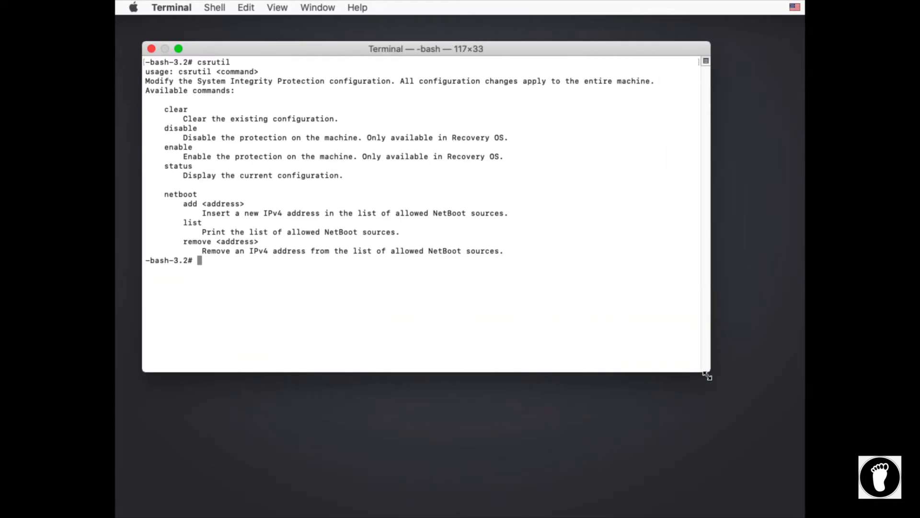
pyautogui.moveTo(229, 129)
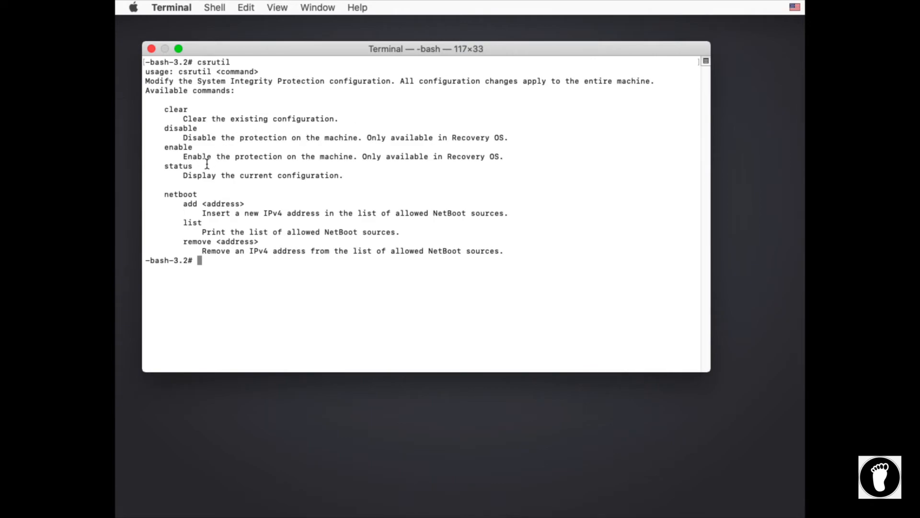
pyautogui.moveTo(268, 173)
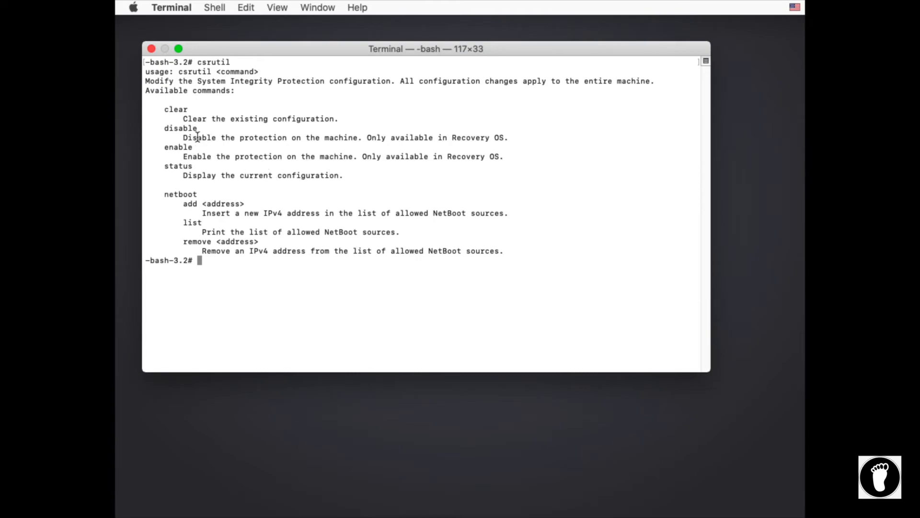
pyautogui.moveTo(434, 135)
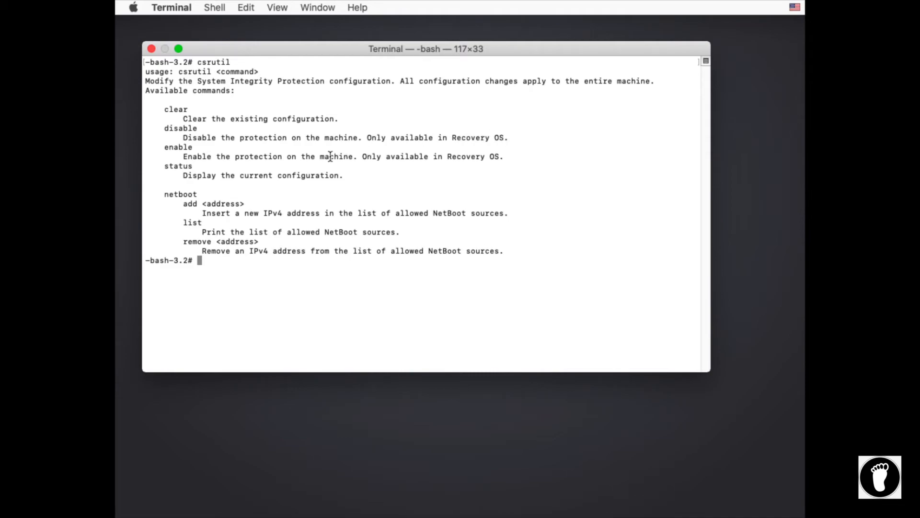
pyautogui.moveTo(238, 251)
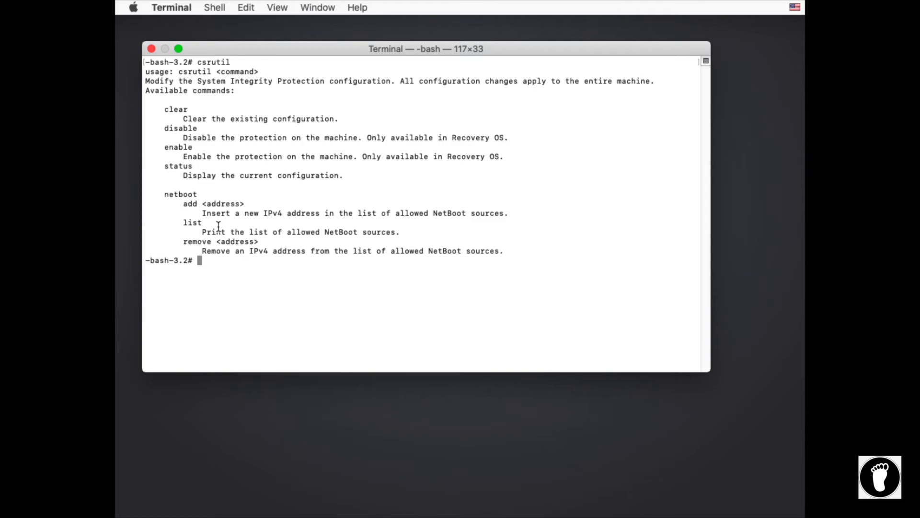
pyautogui.write('csrutil')
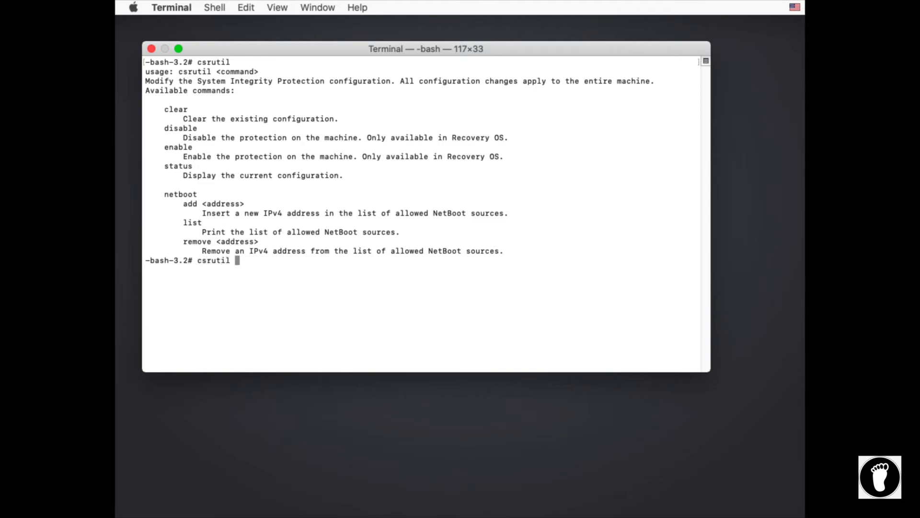
pyautogui.write('disable')
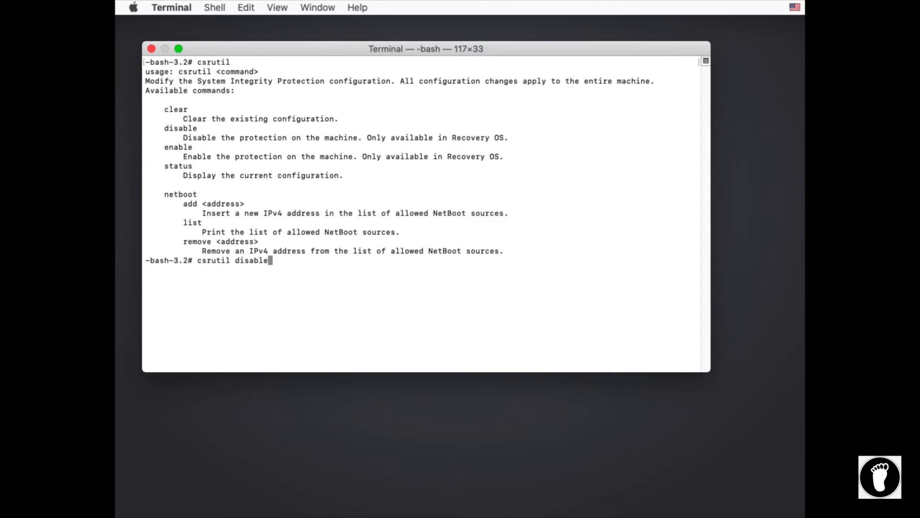